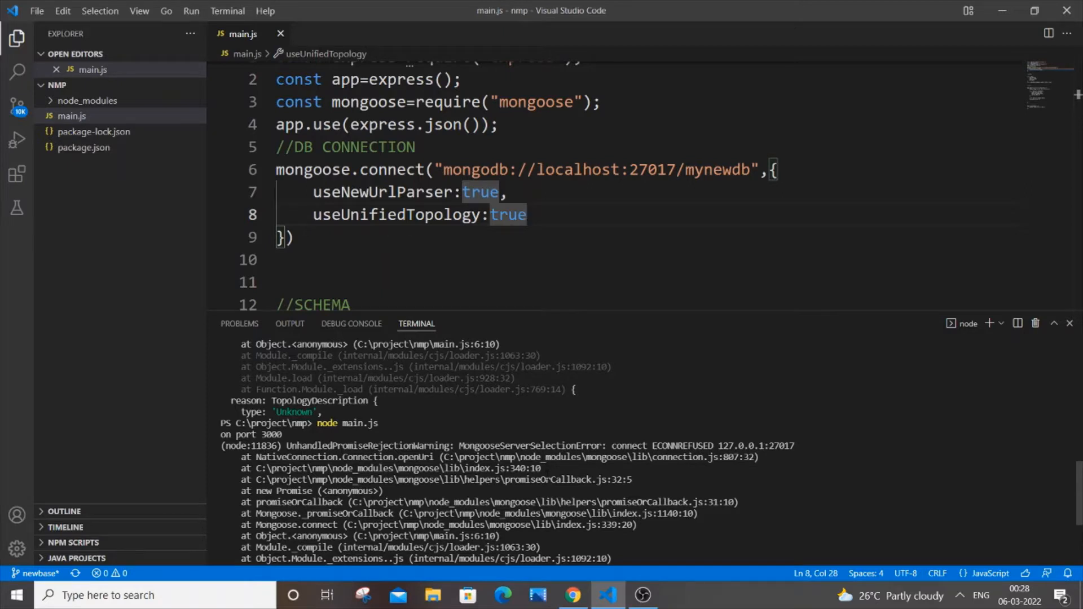
mouse_move(624, 6)
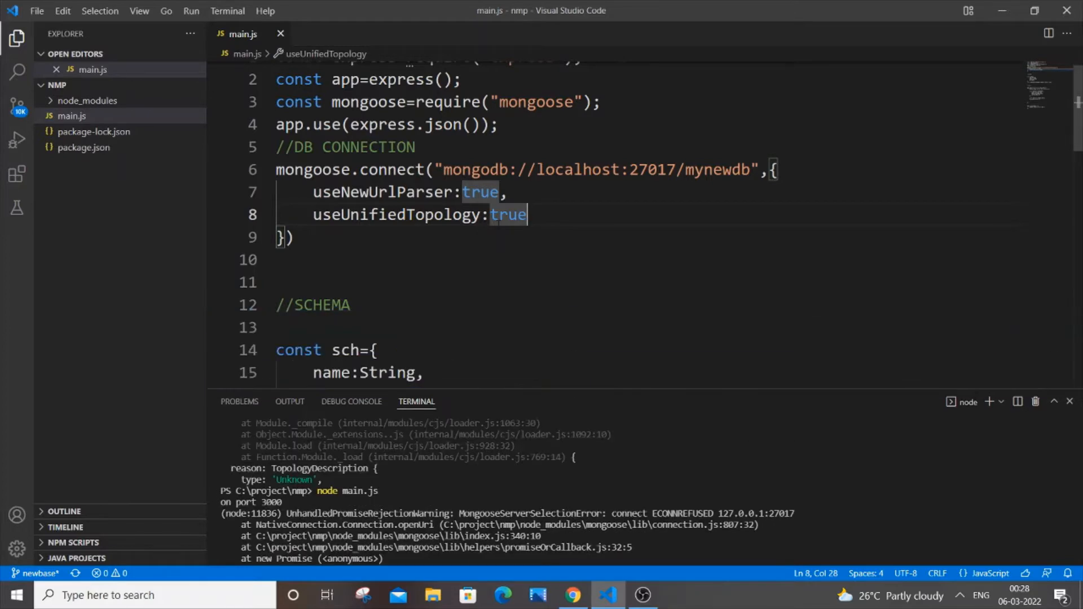
Launch the Windows Services app from the search results
scroll("down", 3)
type("services")
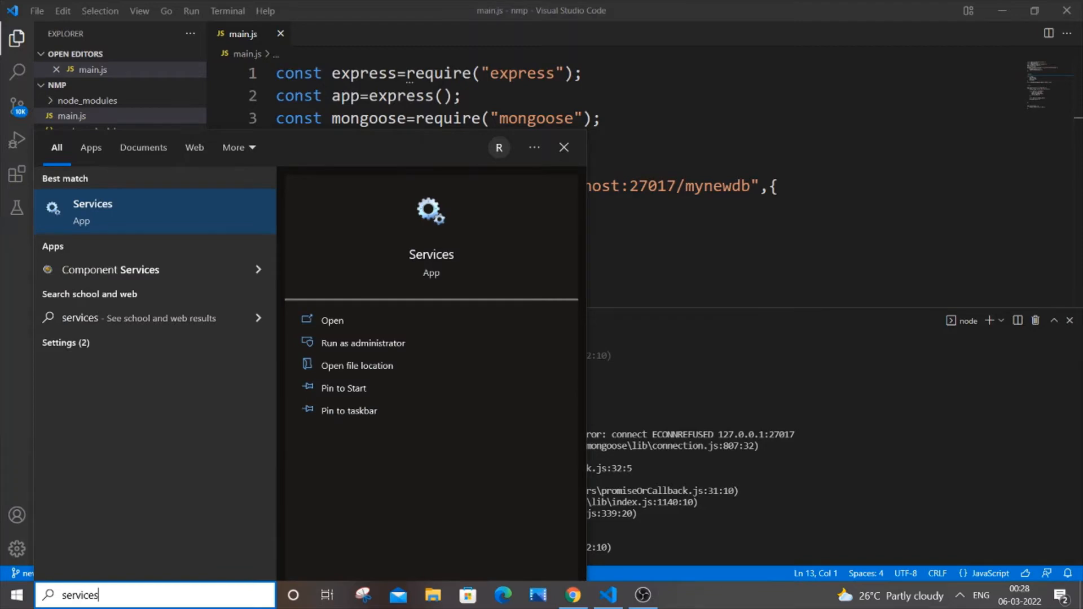
left_click(332, 319)
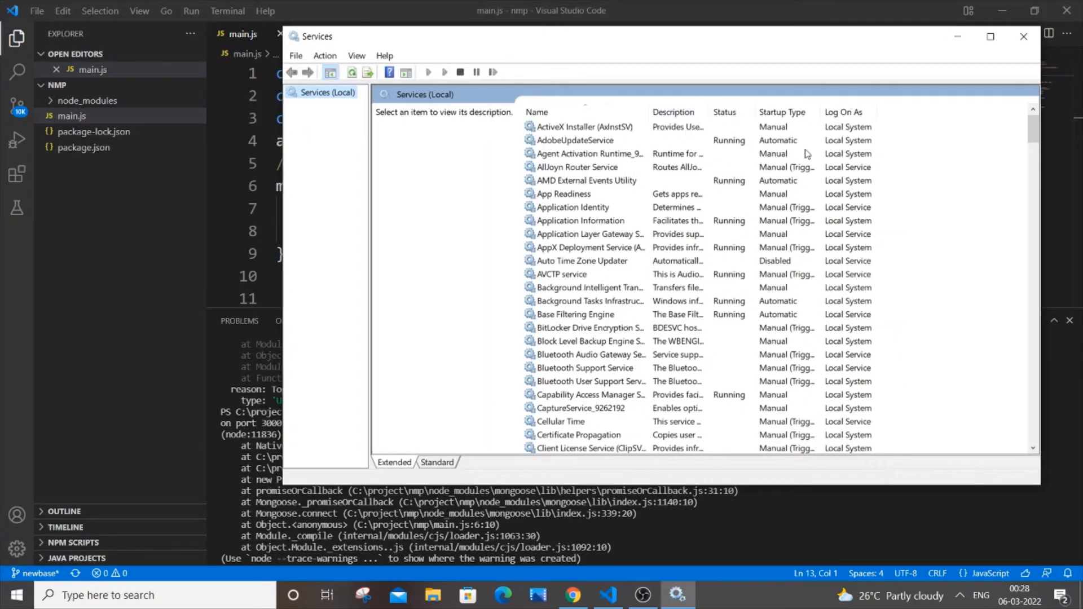
Start the MongoDB Server (MongoDB) service until it shows Running, then close Services
scroll("down", 3)
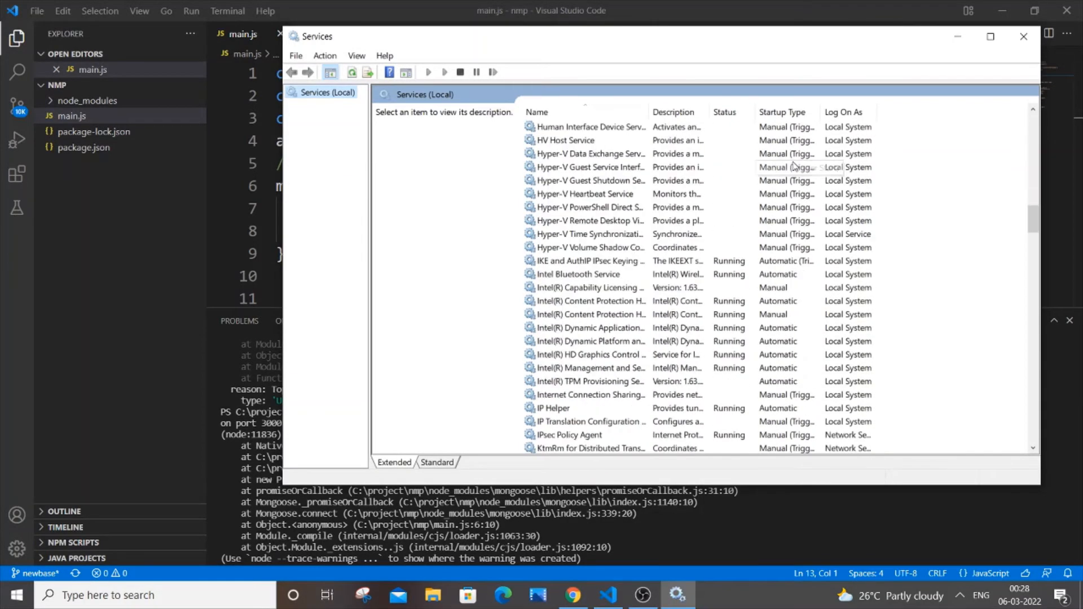
scroll("down", 3)
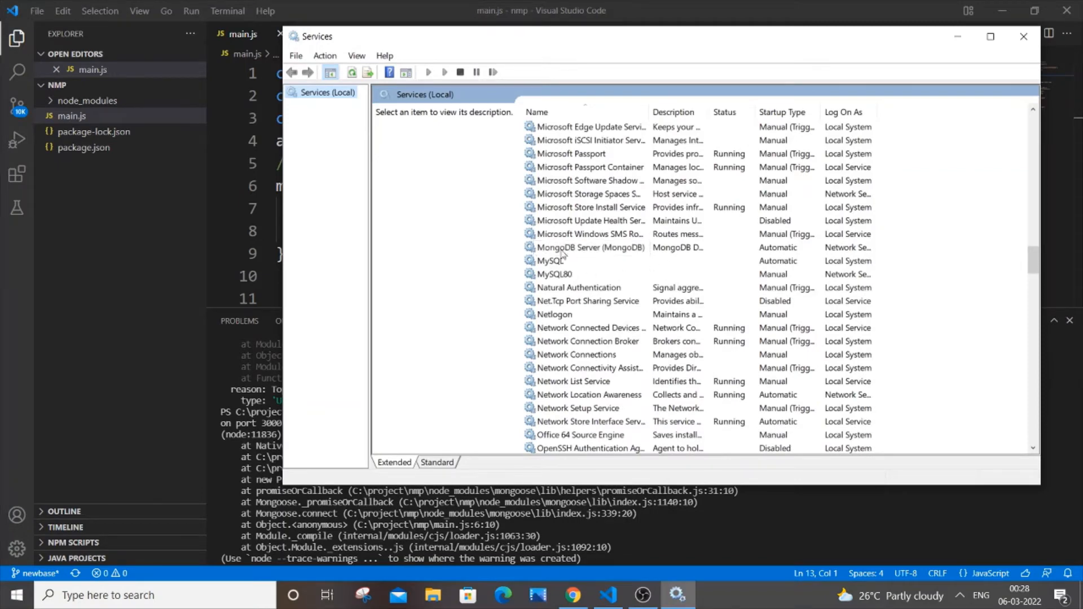
mouse_move(587, 248)
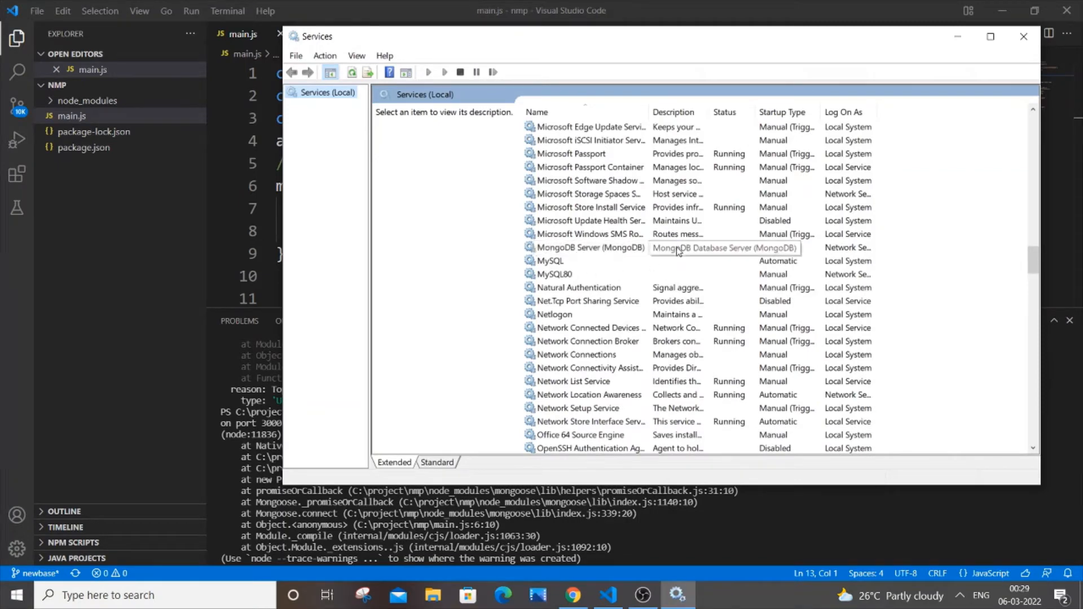
left_click(590, 247)
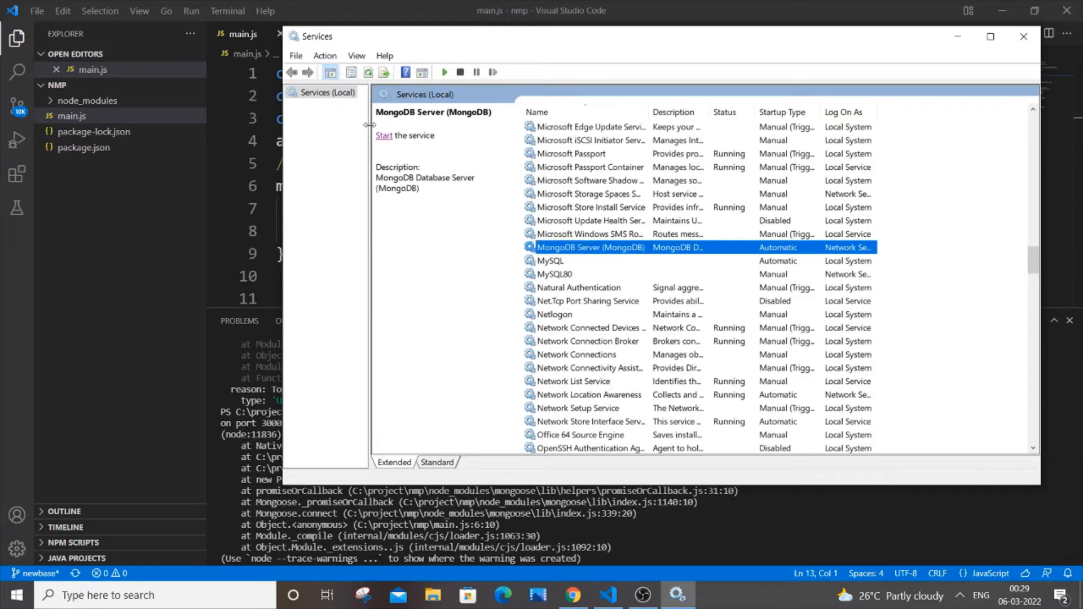
mouse_move(333, 157)
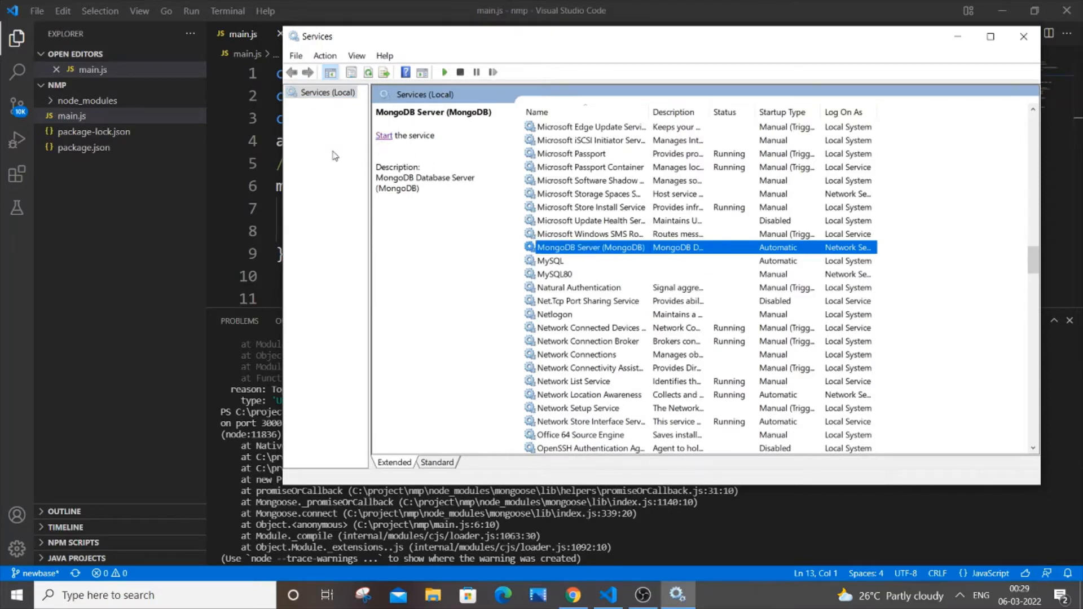
left_click(383, 135)
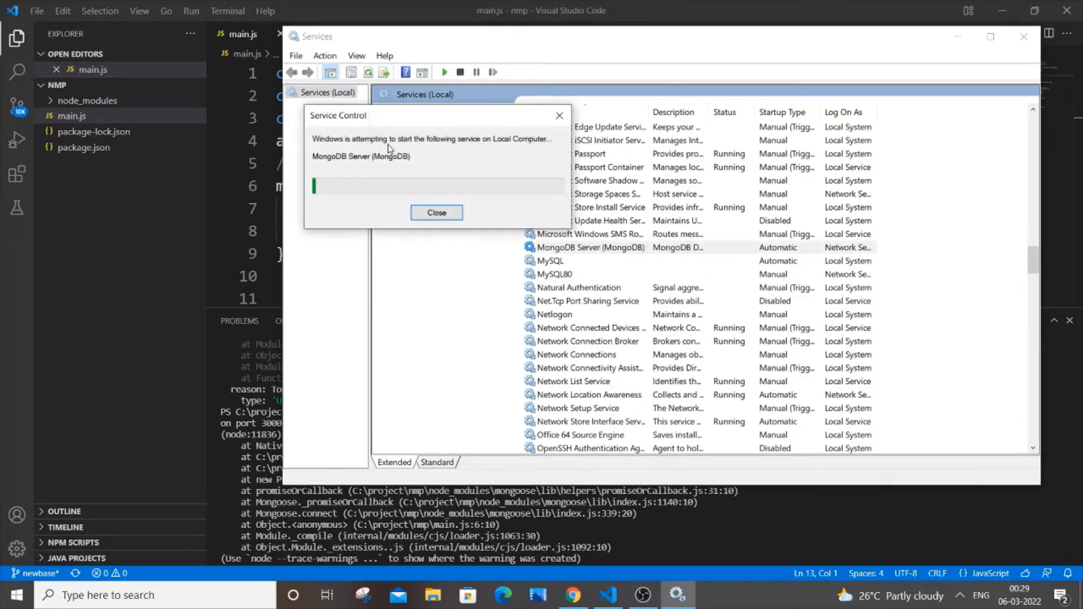
left_click(436, 213)
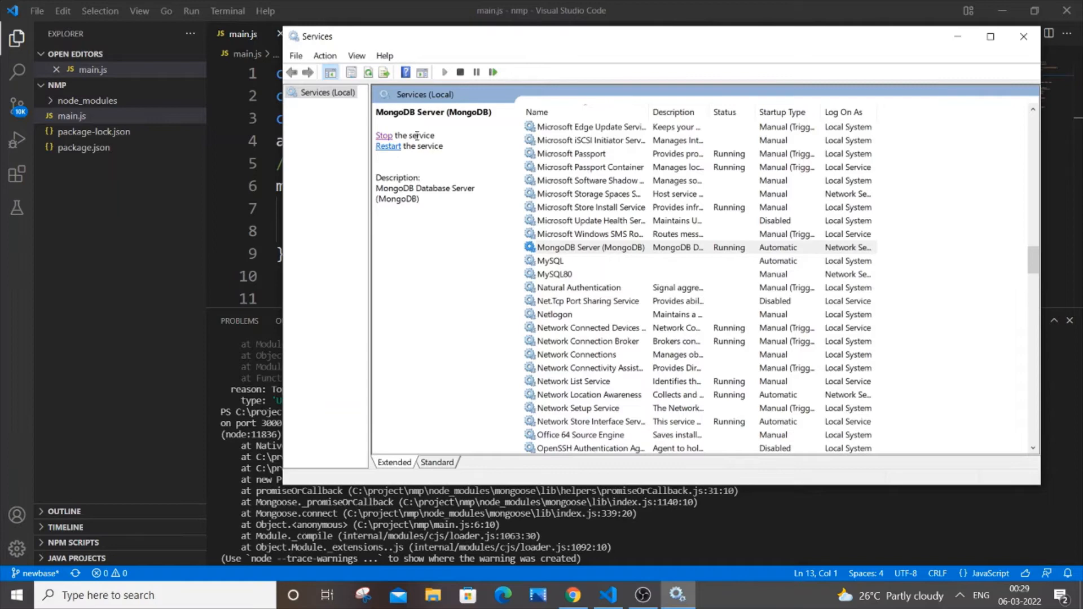
mouse_move(1022, 57)
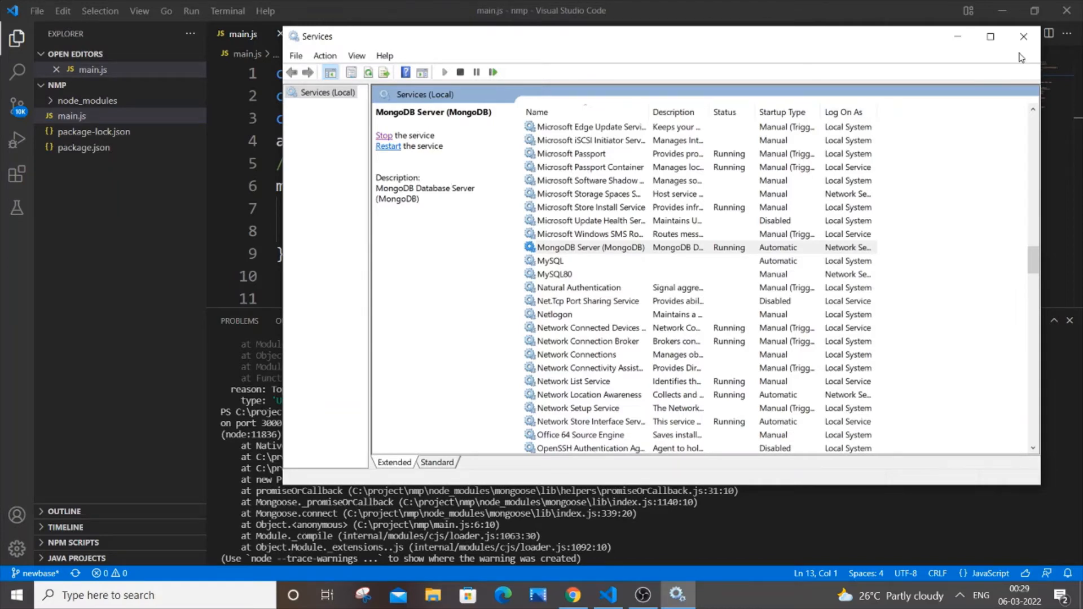
left_click(1018, 35)
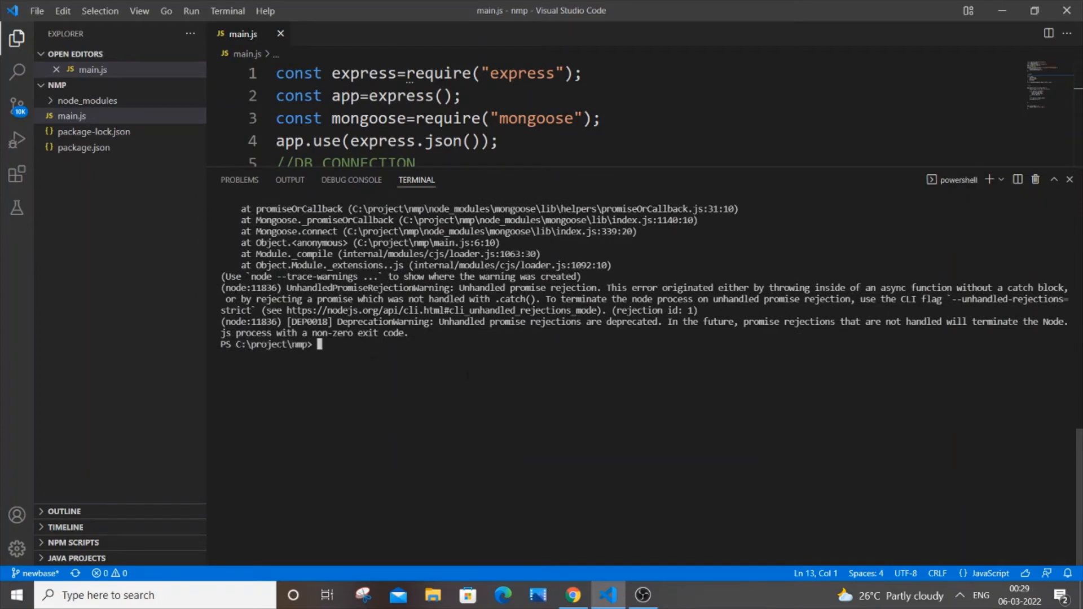
Rerun 'node main.js' and check for mynewdb in MongoDB Compass
type("node main.js")
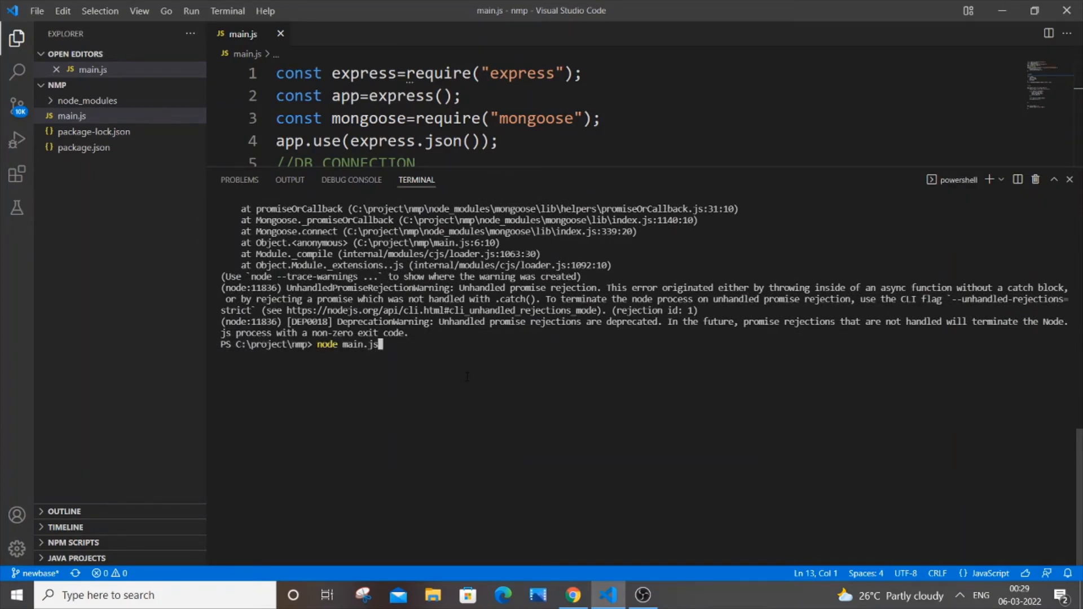
key("Enter")
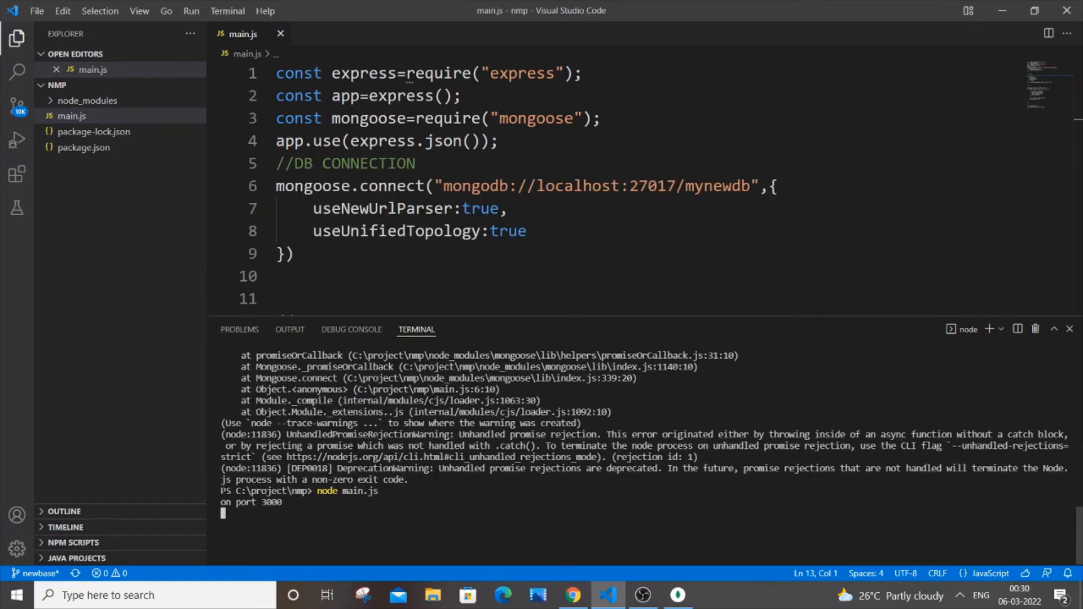
mouse_move(670, 598)
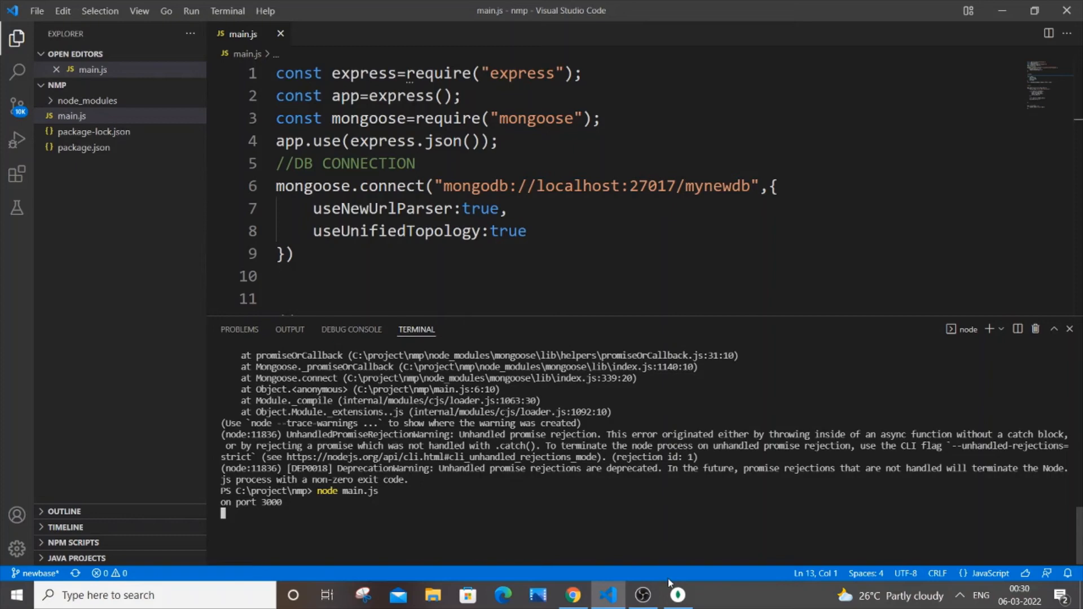
left_click(673, 596)
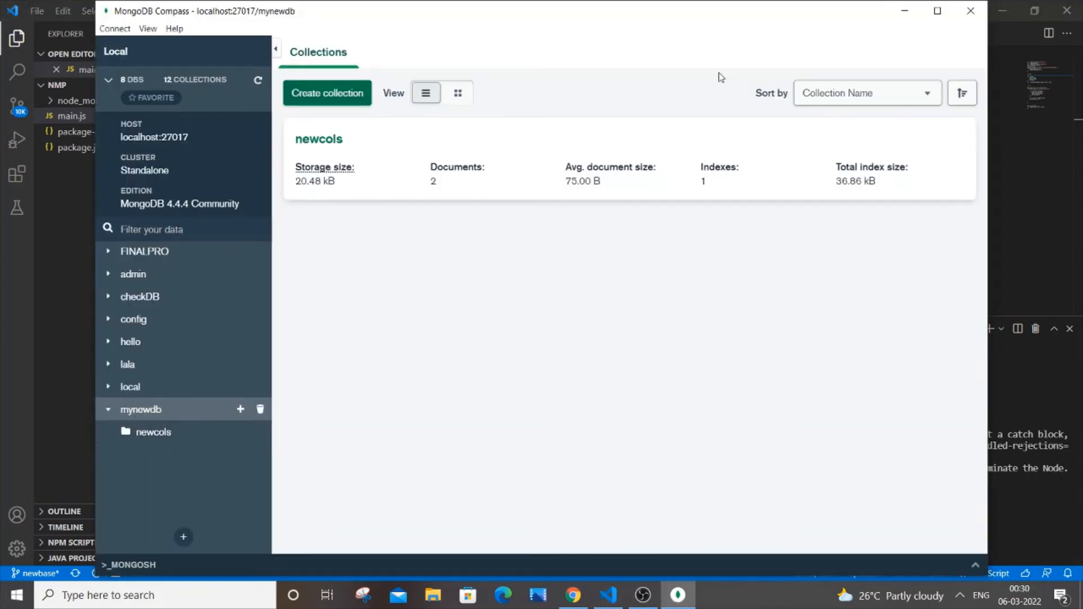
Back in the editor, select the database name mynewdb in the connection string
left_click(607, 595)
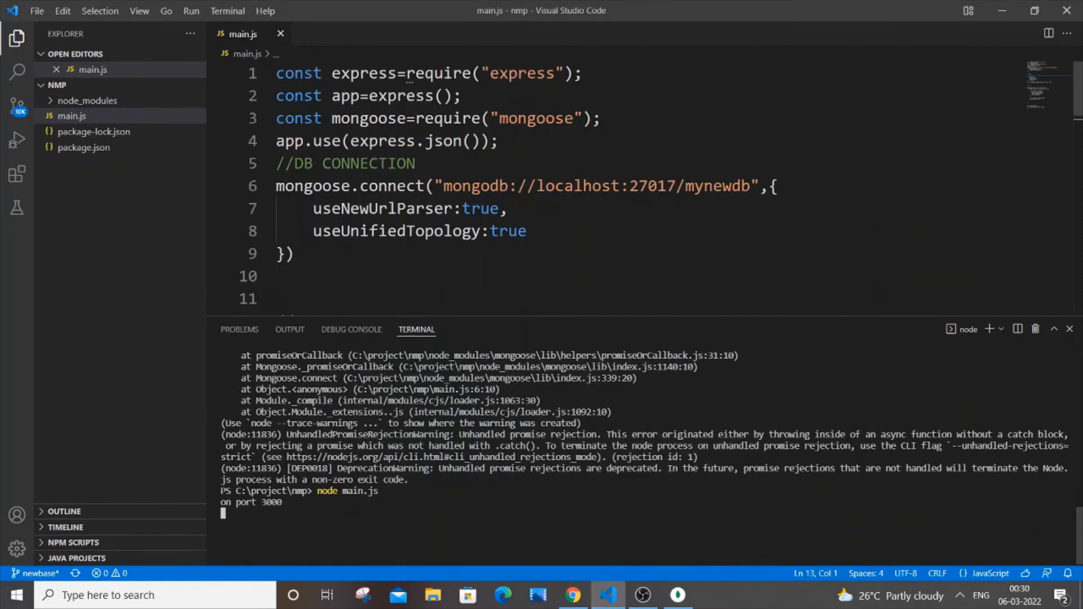
double_click(720, 185)
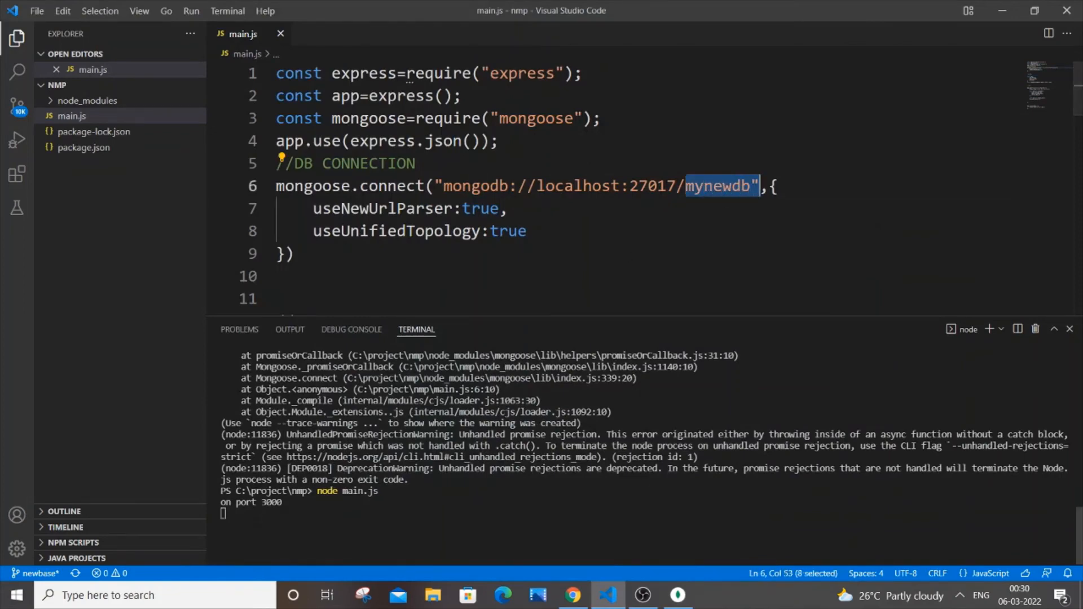